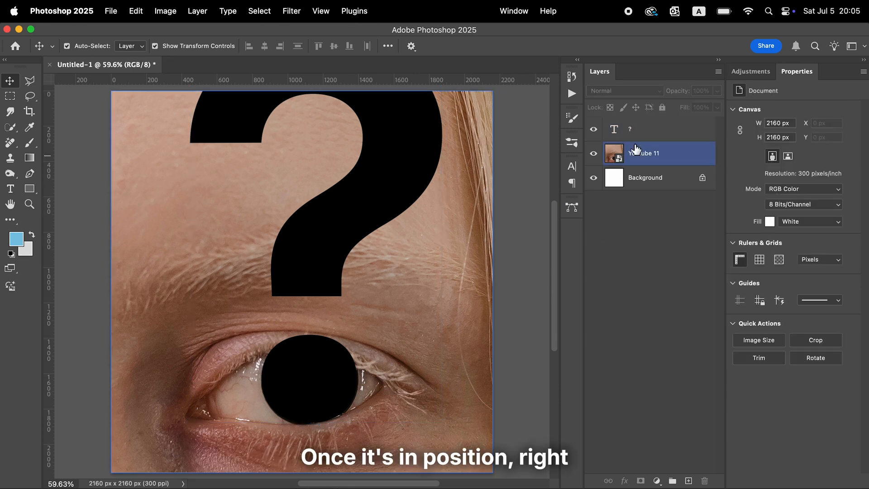
# Convert the question-mark type layer into a smart object from its layer context menu.
pyautogui.rightClick(630, 128)
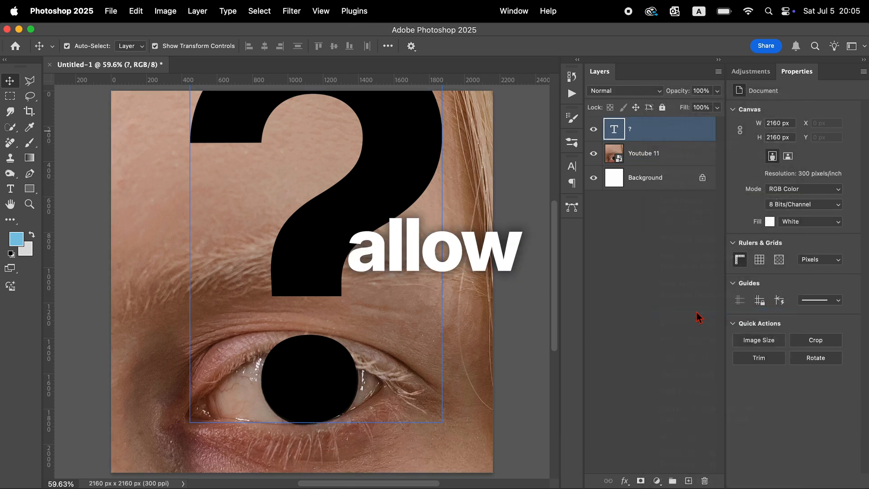
pyautogui.write('transformations')
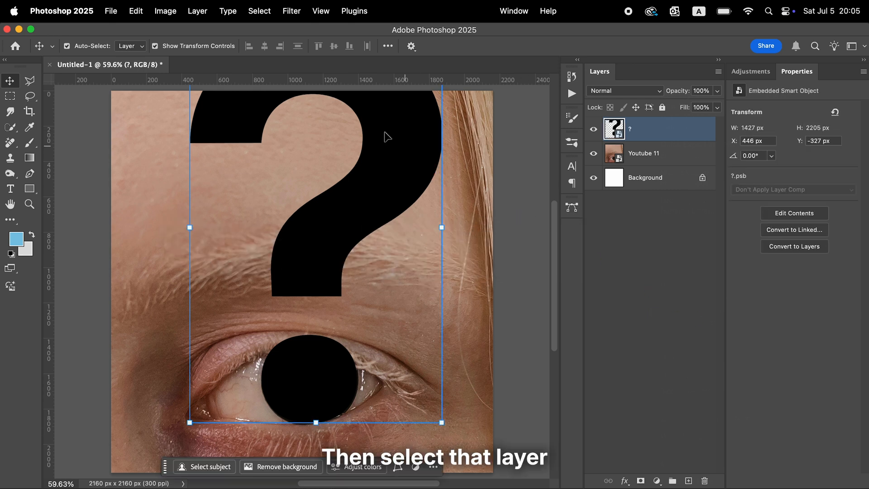
# Warp the question mark via Edit > Transform > Warp to follow the forehead and eye, then commit it.
pyautogui.click(135, 11)
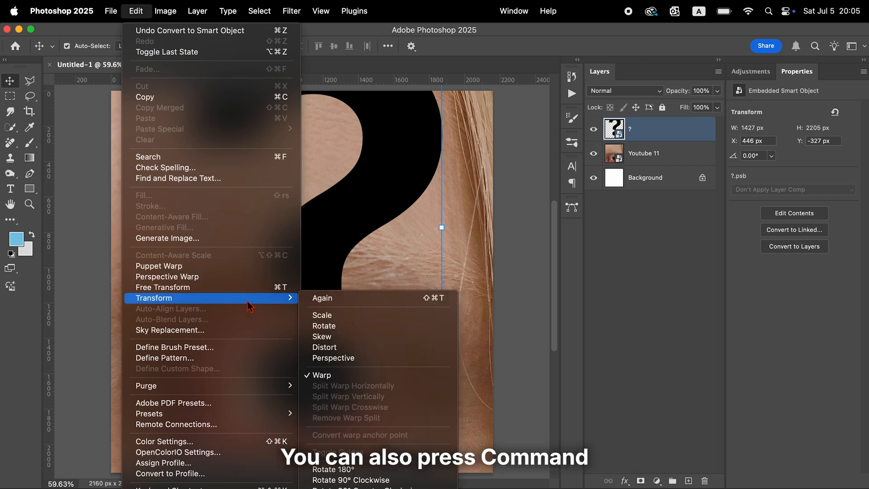
pyautogui.click(322, 375)
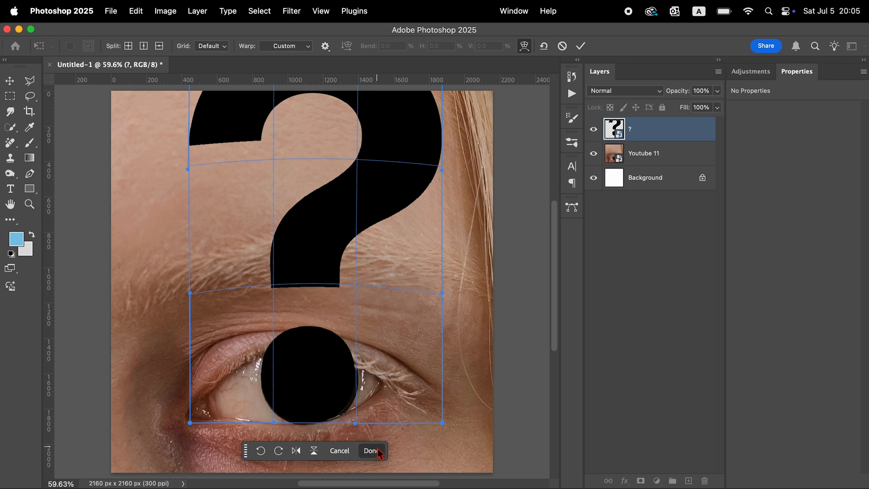
pyautogui.click(371, 450)
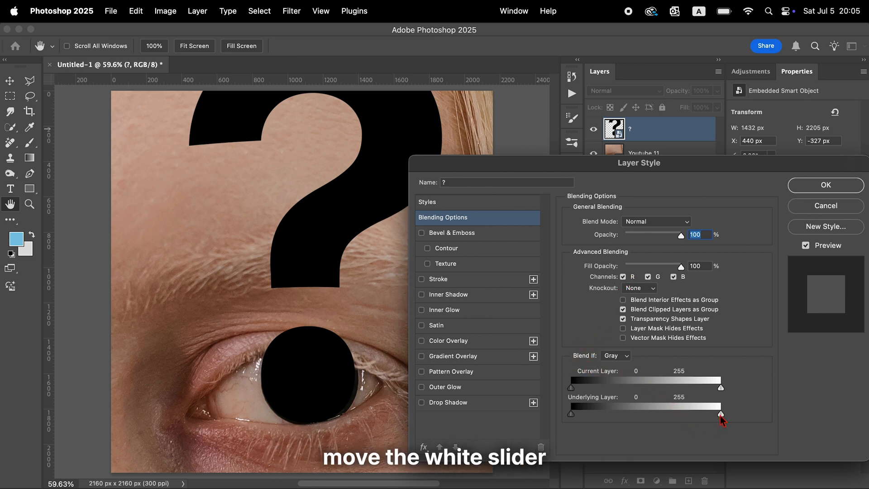
# Set Underlying Layer blend-if white slider split to 165/190 so light skin shows through, and confirm.
pyautogui.moveTo(720, 413); pyautogui.dragTo(643, 413)
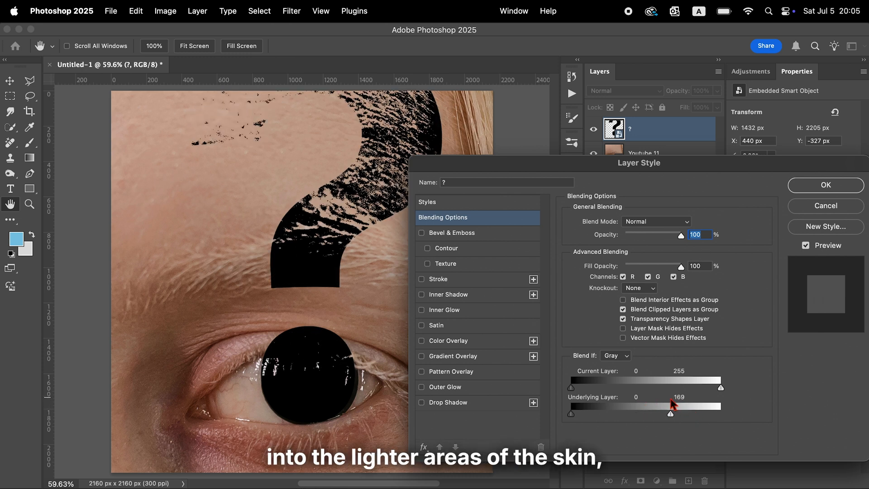
pyautogui.moveTo(671, 414); pyautogui.dragTo(672, 414)
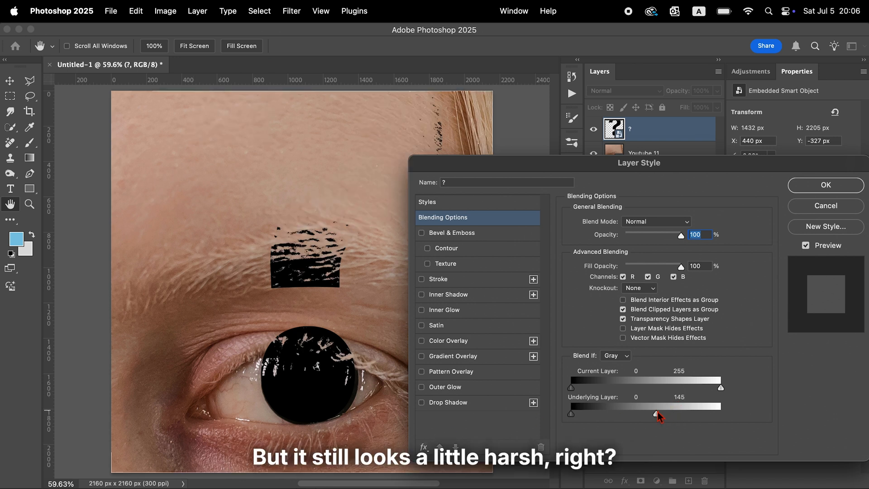
pyautogui.moveTo(661, 414); pyautogui.dragTo(685, 414)
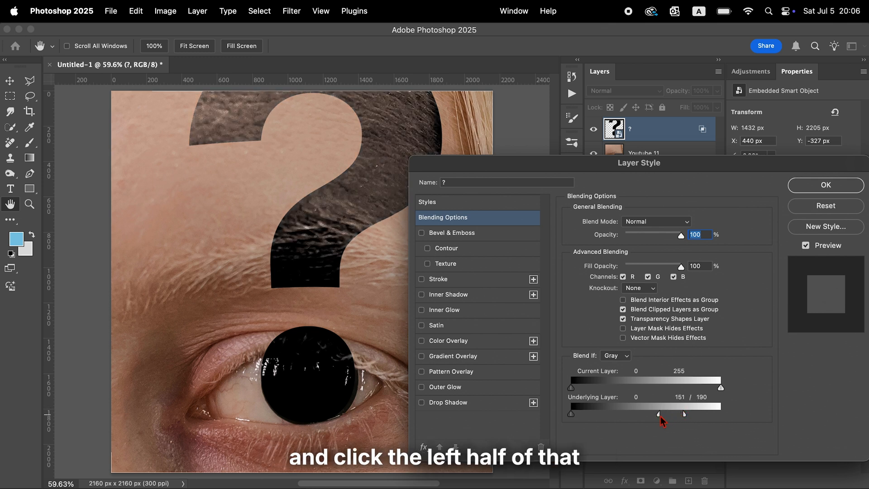
pyautogui.moveTo(659, 414); pyautogui.dragTo(666, 414)
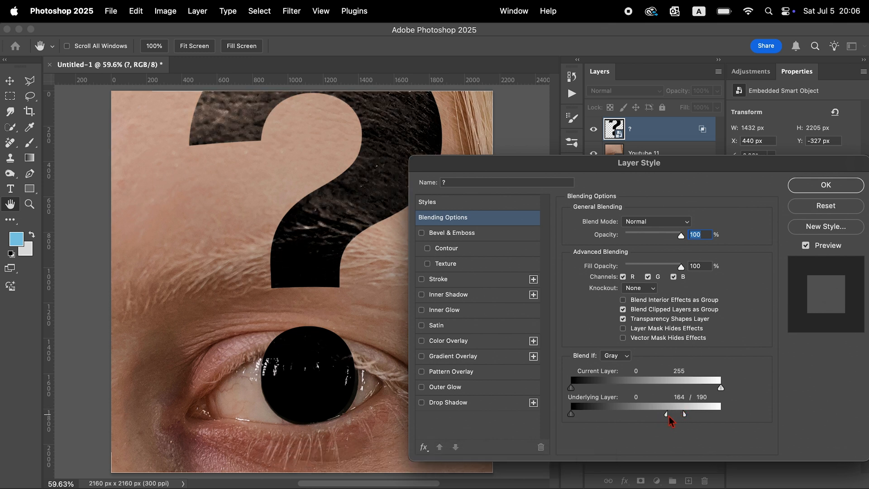
pyautogui.moveTo(669, 413); pyautogui.dragTo(674, 414)
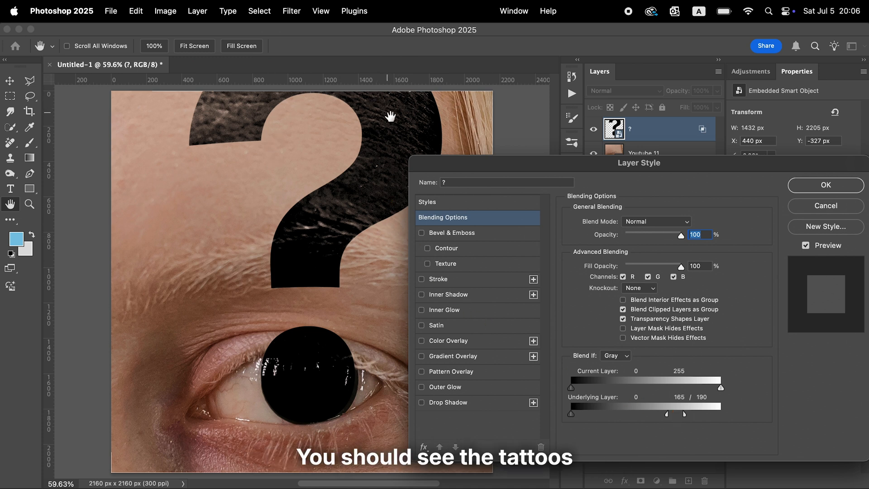
pyautogui.click(826, 185)
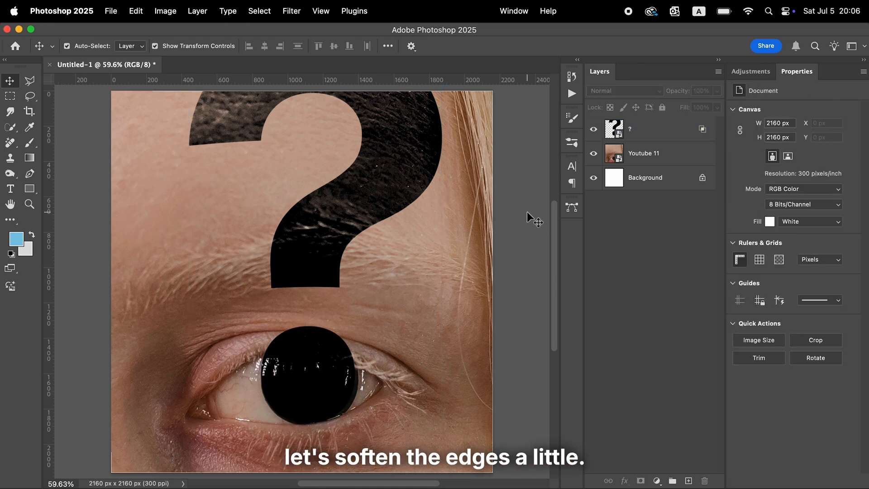
# Apply a 5.0 px Gaussian Blur smart filter to the question-mark layer.
pyautogui.click(629, 127)
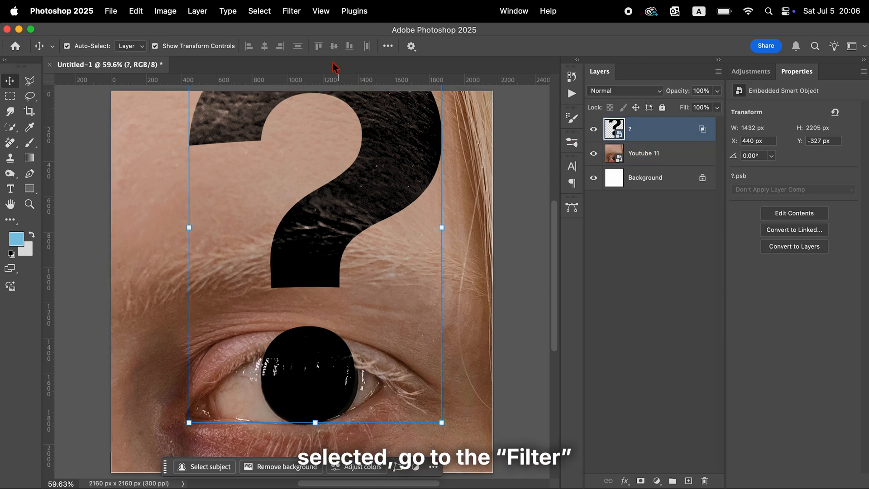
pyautogui.click(291, 11)
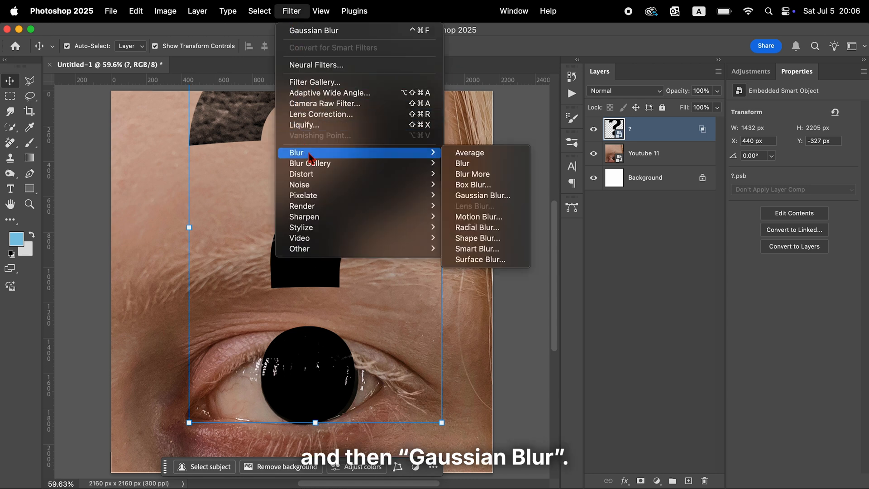
pyautogui.click(482, 195)
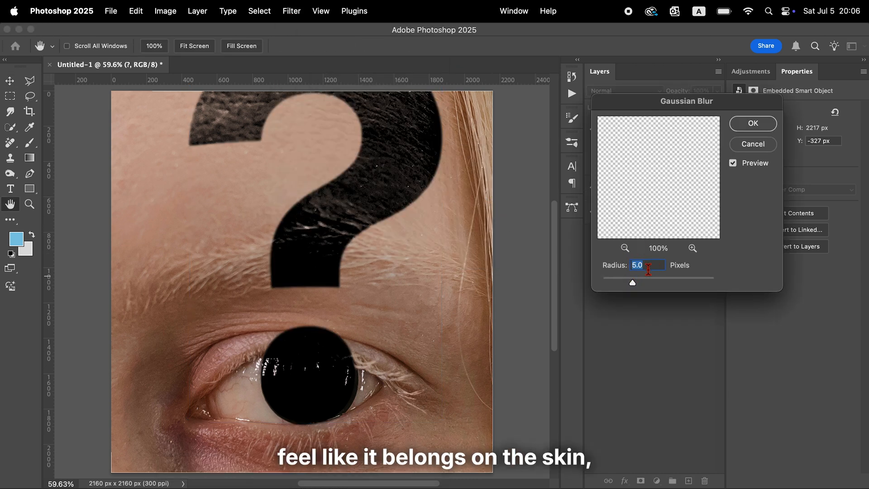
pyautogui.click(753, 123)
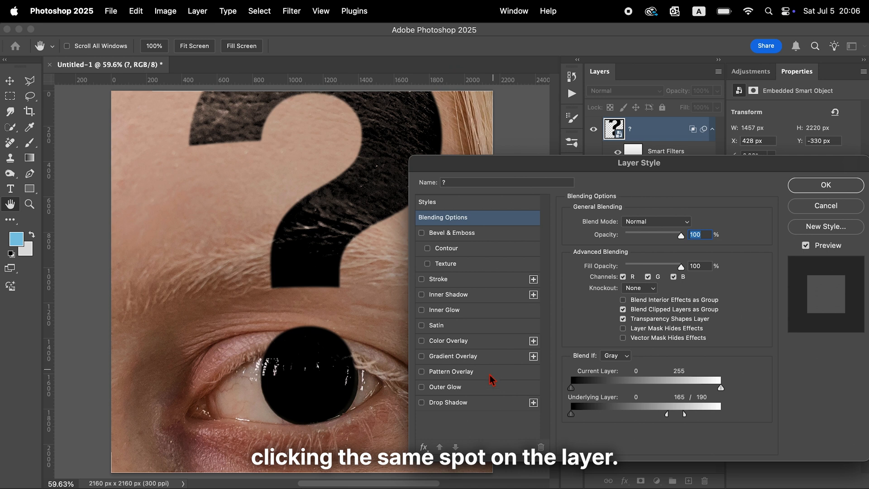
# Add a Drop Shadow at 20% opacity, 10% spread and 15 px size, and confirm.
pyautogui.click(421, 402)
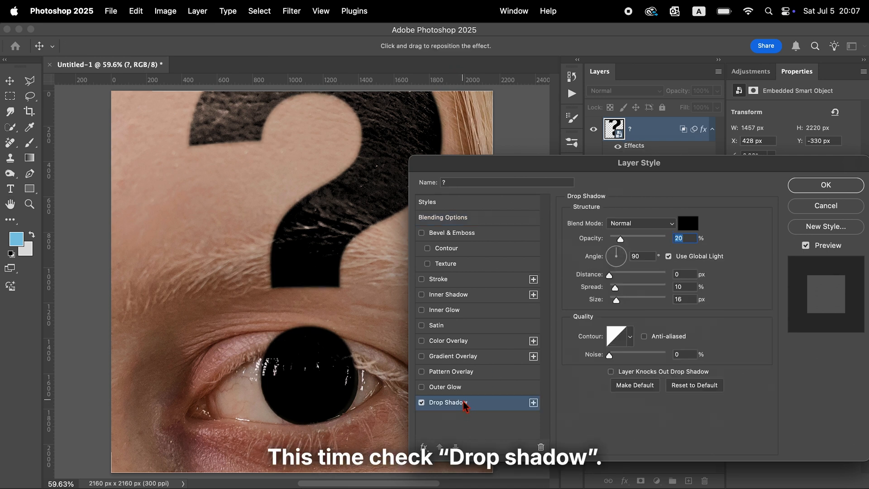
pyautogui.moveTo(617, 300); pyautogui.dragTo(622, 300)
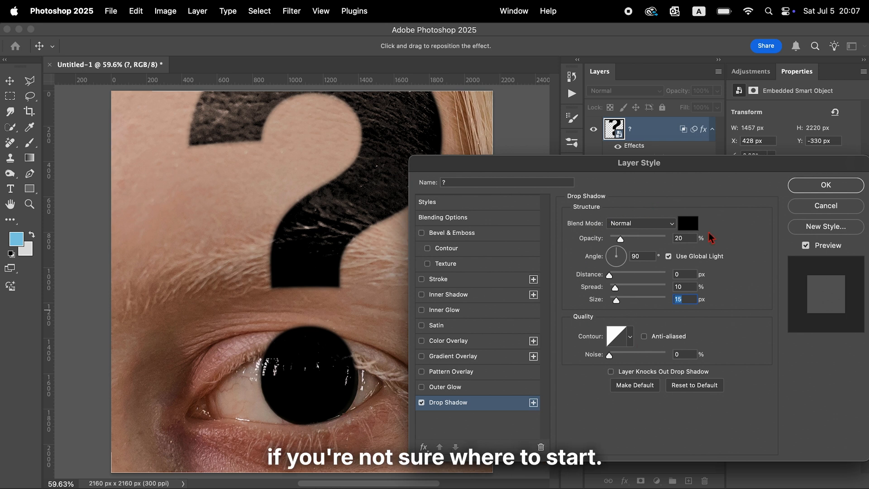
pyautogui.click(826, 184)
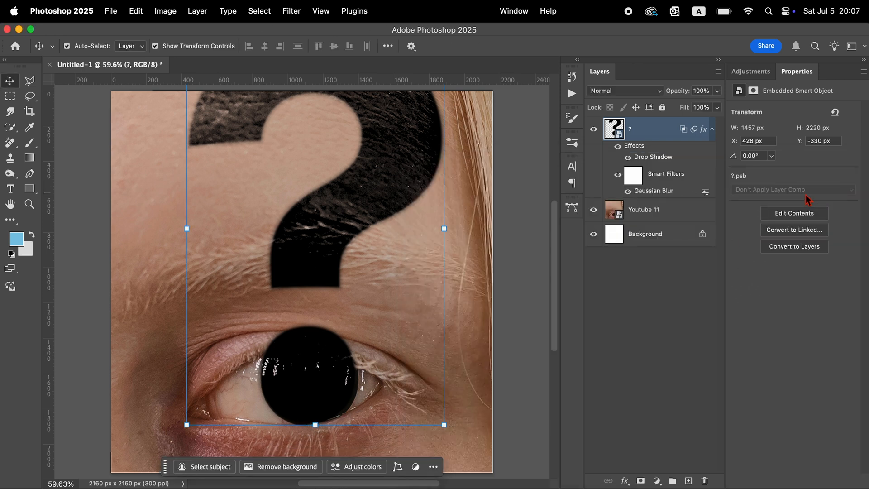